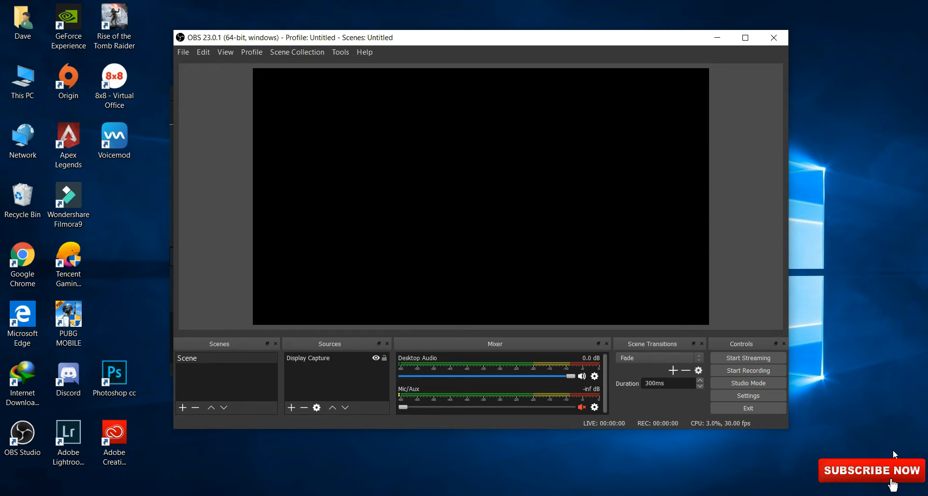
{"action": "mouse_move", "coordinate": [893, 455]}
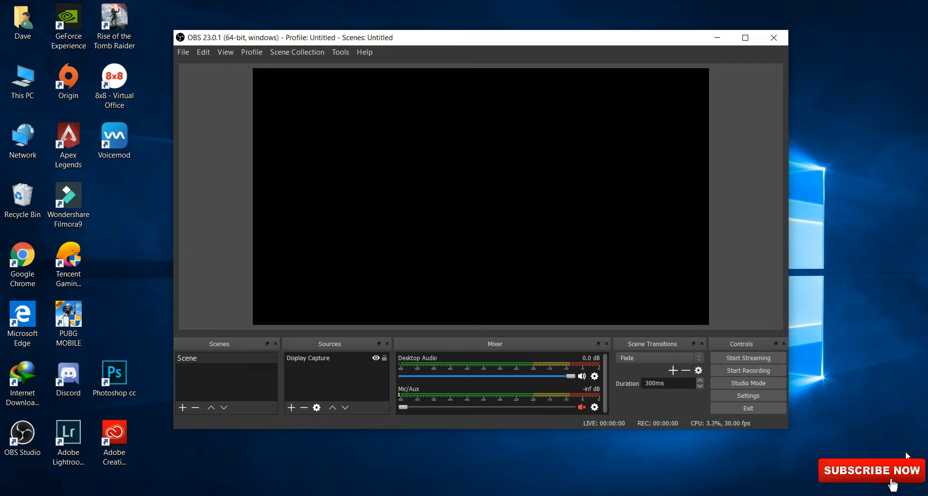
{"action": "mouse_move", "coordinate": [851, 374]}
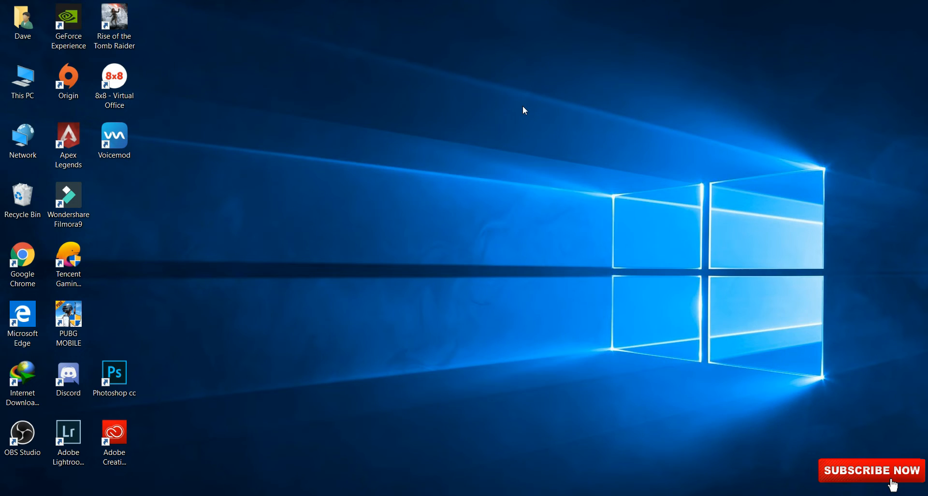
{"action": "mouse_move", "coordinate": [344, 101]}
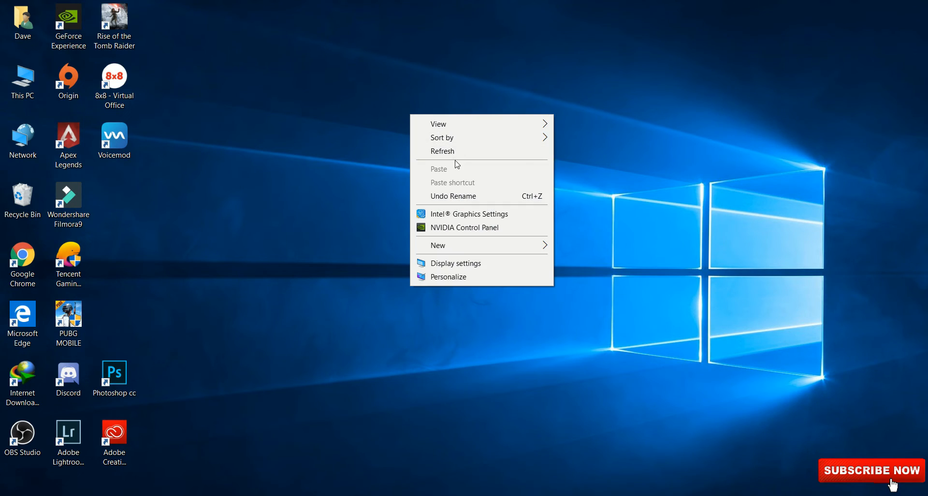
{"action": "mouse_move", "coordinate": [465, 227]}
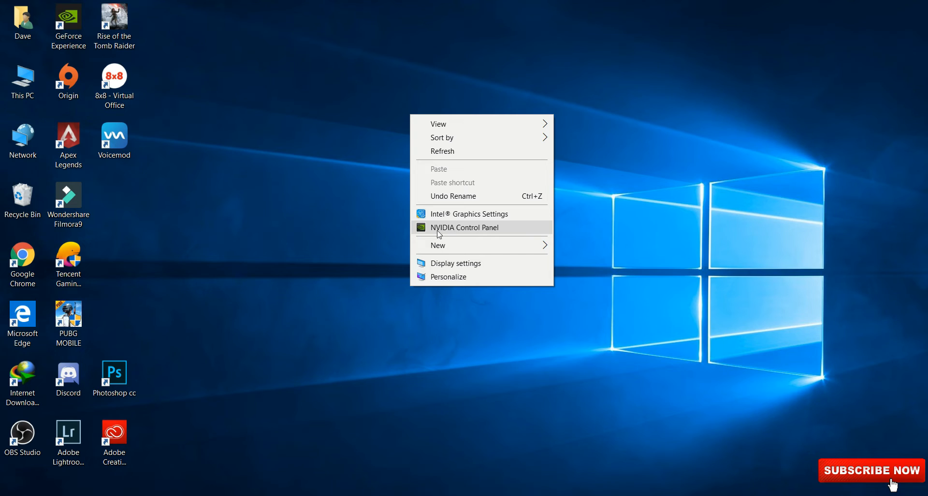
Launch NVIDIA Control Panel from the desktop context menu
{"action": "left_click", "coordinate": [474, 226]}
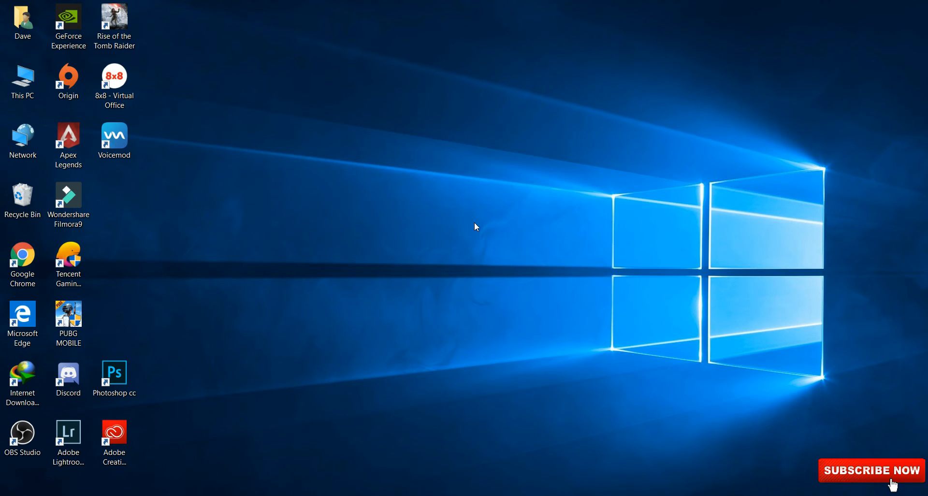
{"action": "mouse_move", "coordinate": [500, 221]}
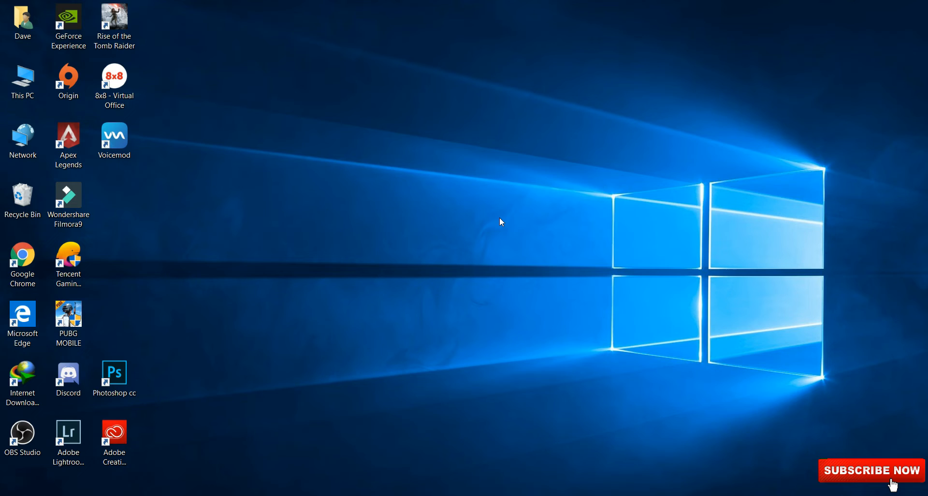
{"action": "mouse_move", "coordinate": [496, 217]}
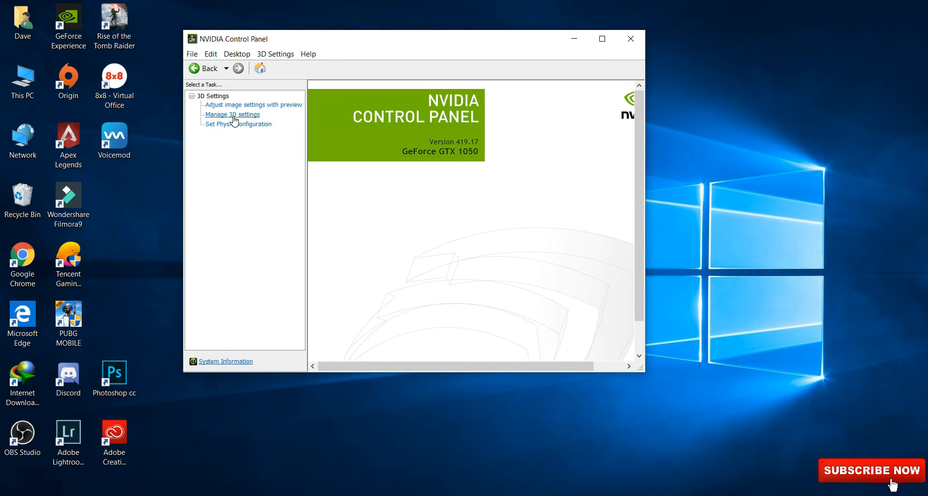
Go to Manage 3D settings and start adding a program under Program Settings
{"action": "left_click", "coordinate": [232, 114]}
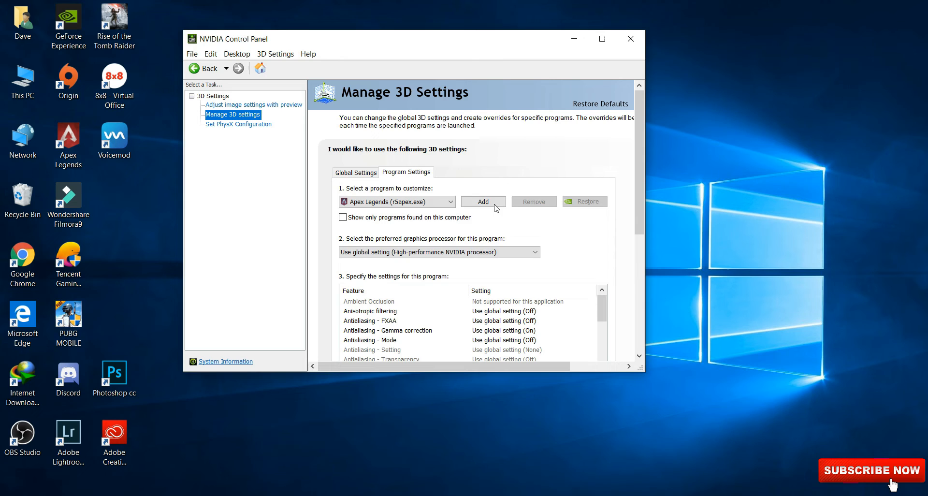
{"action": "left_click", "coordinate": [484, 201]}
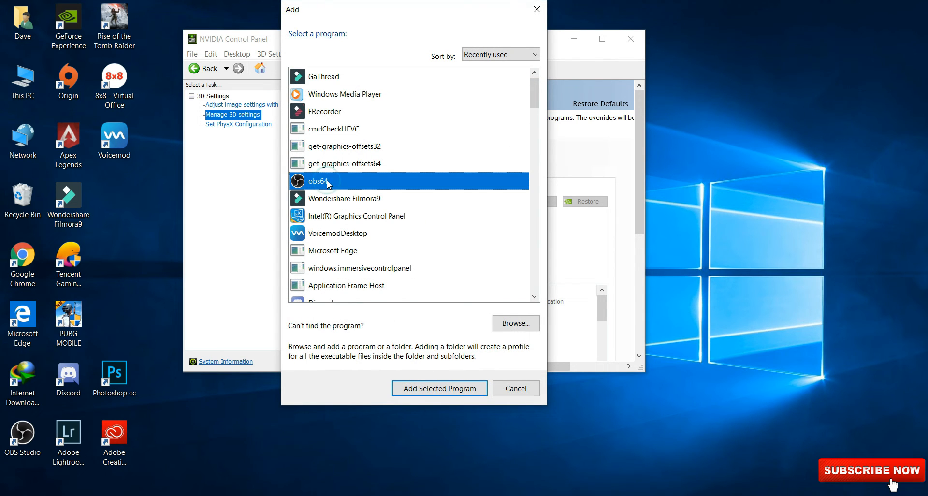
Add obs64 (OBS Studio) as the program to customize
{"action": "left_click", "coordinate": [439, 389]}
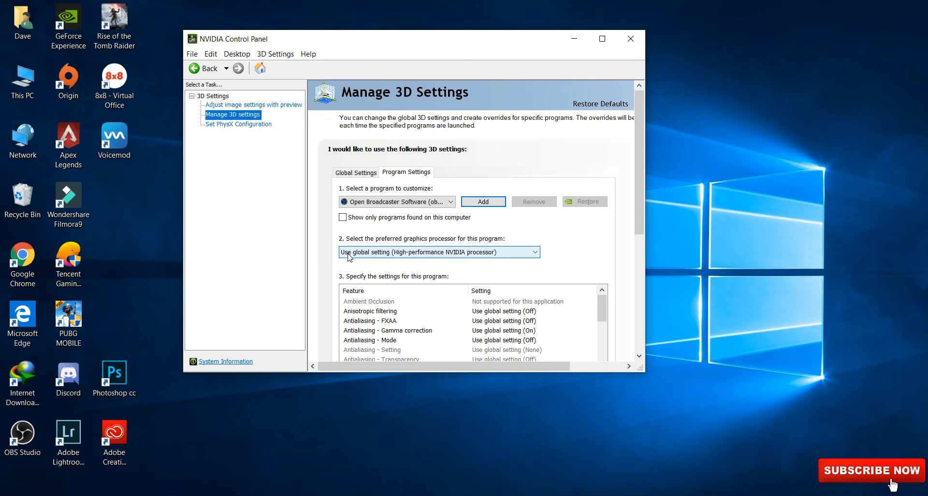
{"action": "mouse_move", "coordinate": [455, 257]}
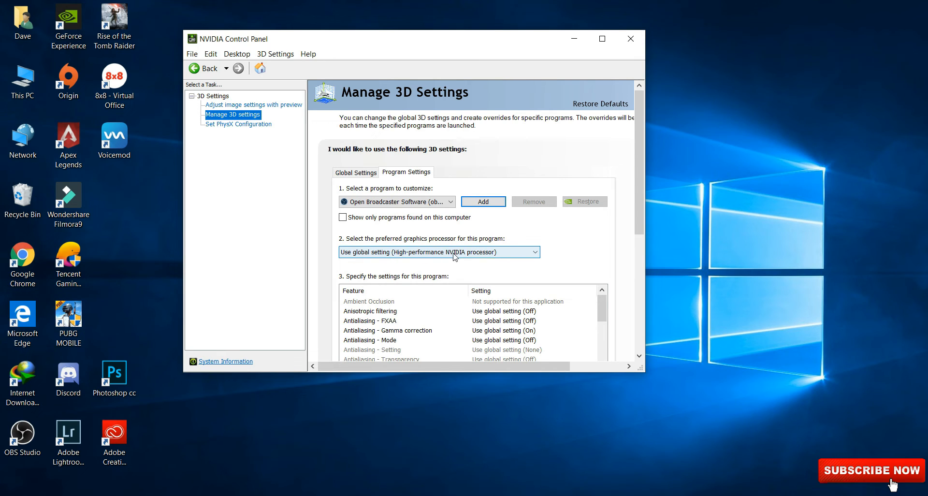
Set OBS's preferred graphics processor to Integrated graphics
{"action": "left_click", "coordinate": [535, 252]}
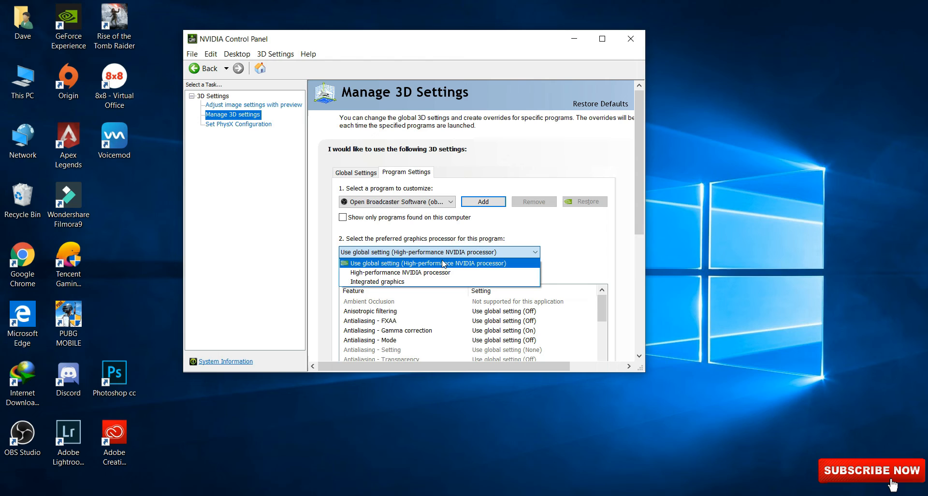
{"action": "mouse_move", "coordinate": [378, 281]}
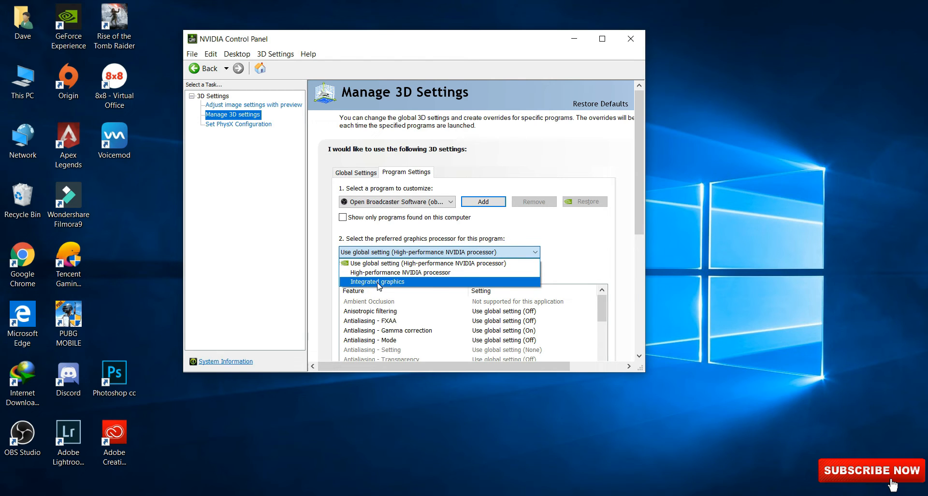
{"action": "left_click", "coordinate": [377, 281]}
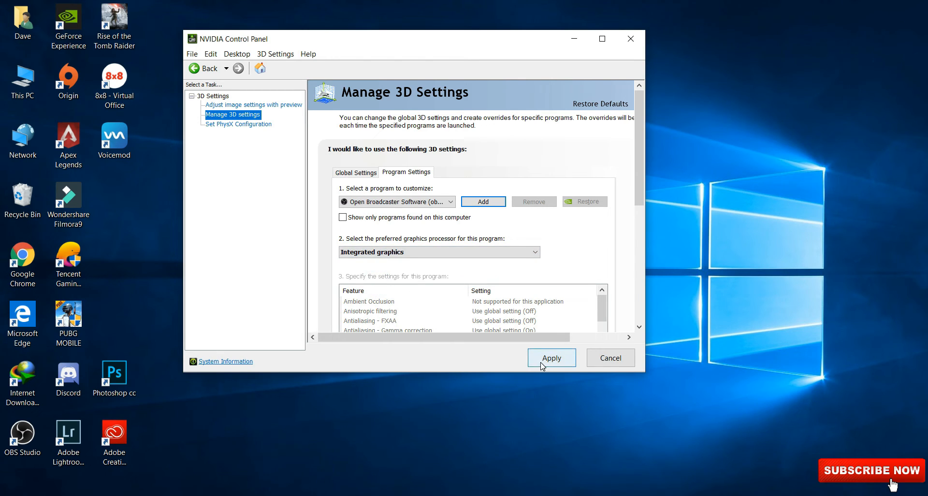
{"action": "mouse_move", "coordinate": [553, 344]}
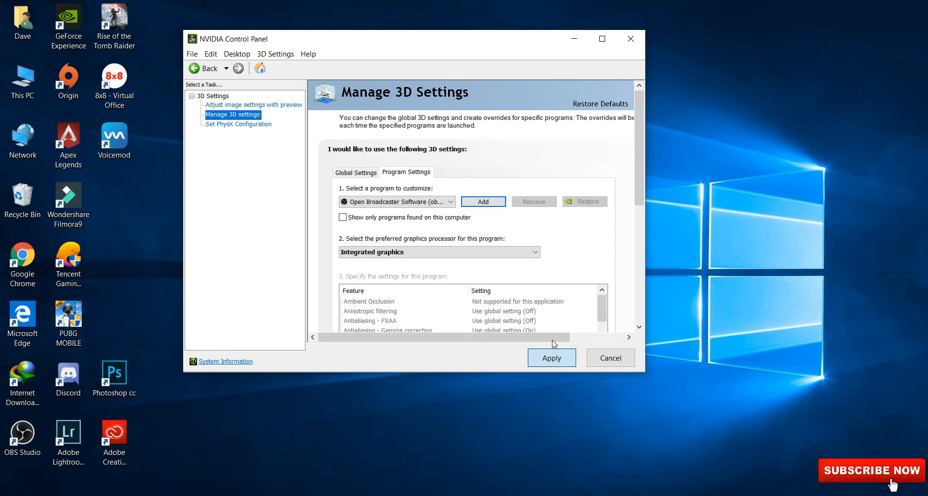
{"action": "mouse_move", "coordinate": [554, 312]}
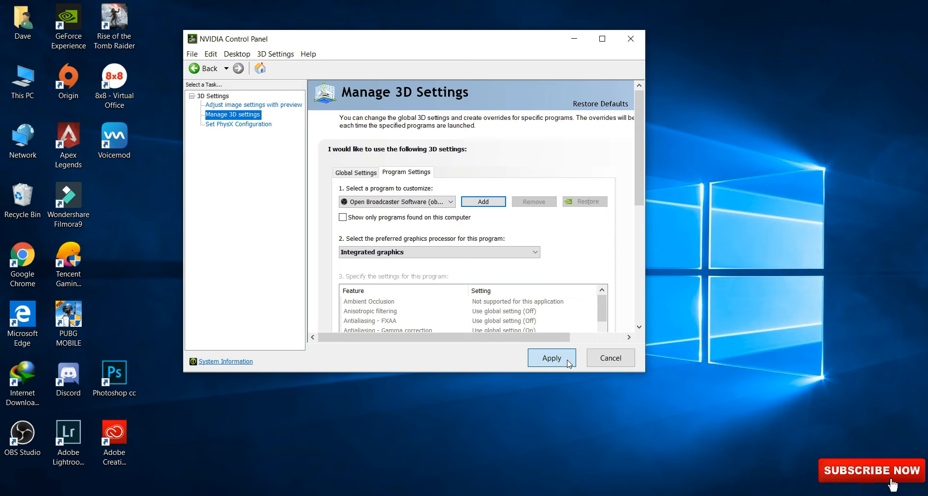
{"action": "mouse_move", "coordinate": [622, 328]}
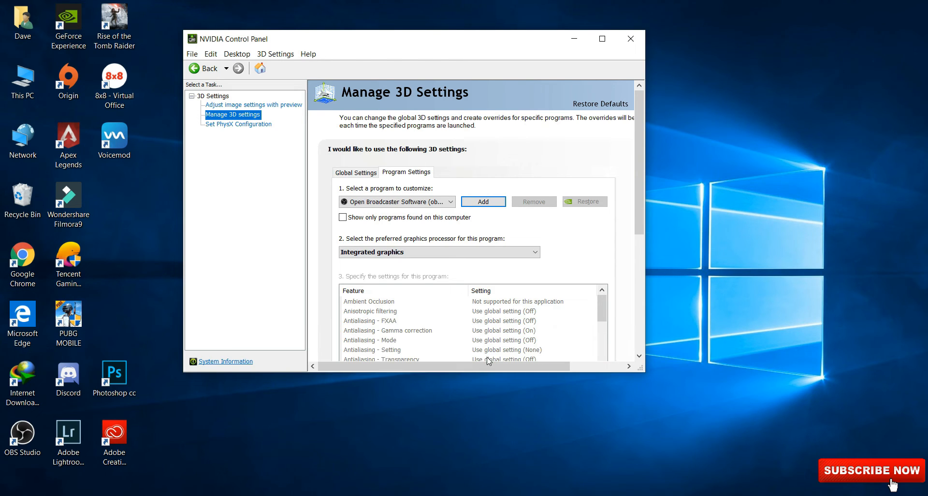
{"action": "mouse_move", "coordinate": [630, 39]}
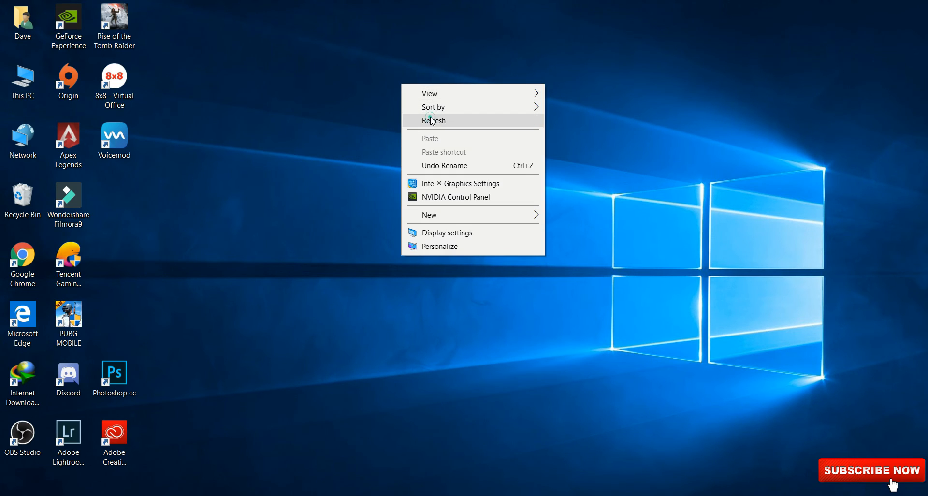
Refresh the desktop and start OBS Studio from its shortcut
{"action": "left_click", "coordinate": [435, 120]}
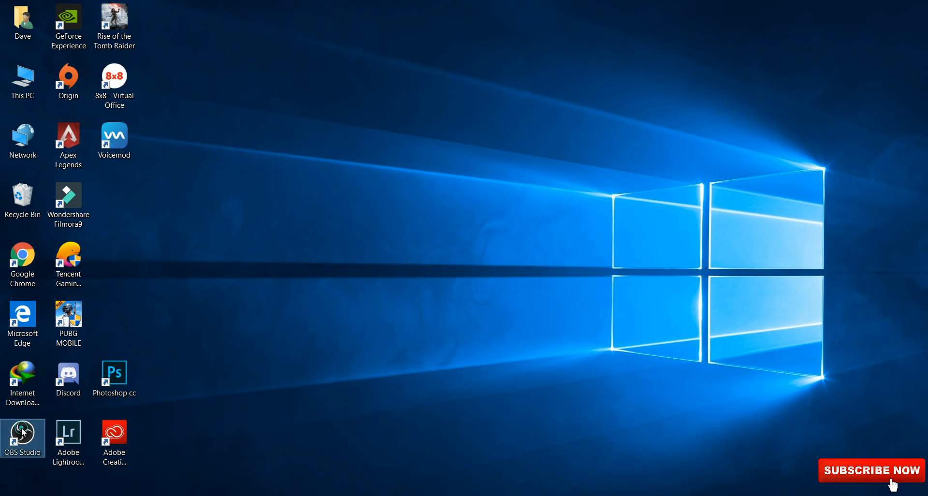
{"action": "double_click", "coordinate": [22, 438]}
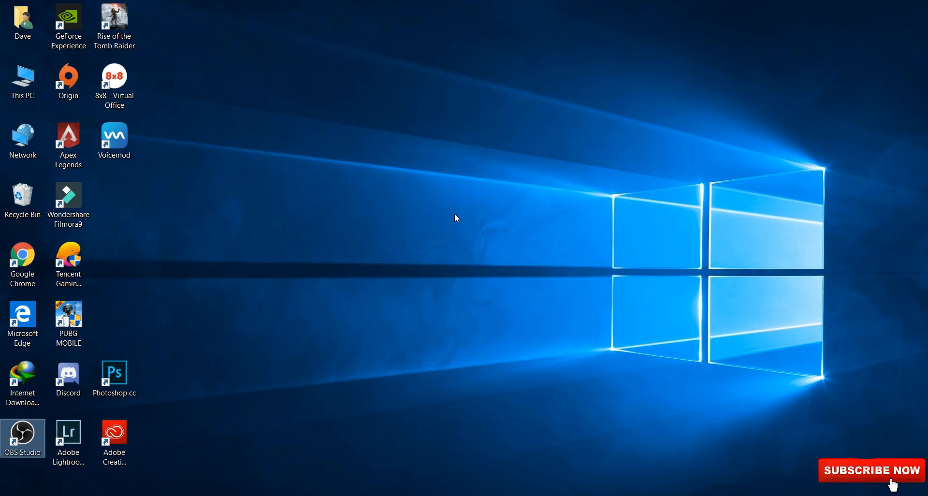
Relaunch OBS Studio so Display Capture previews the live desktop
{"action": "double_click", "coordinate": [23, 438]}
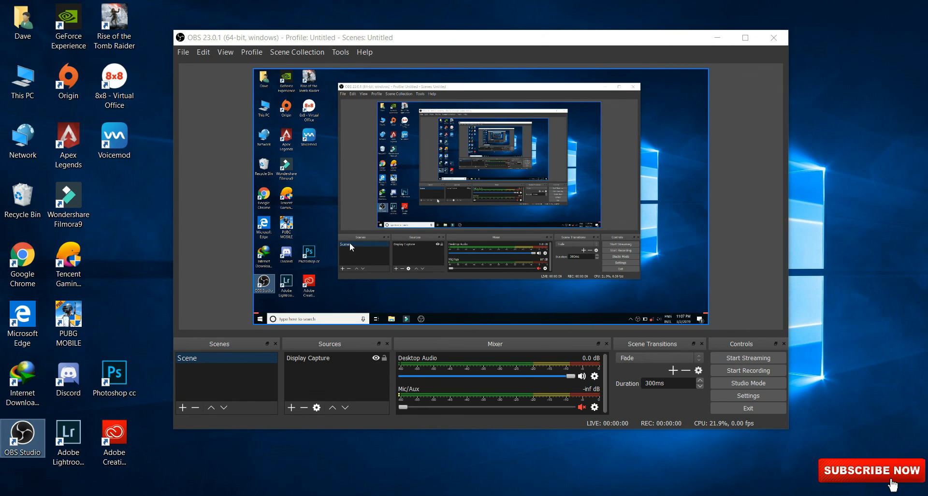
{"action": "mouse_move", "coordinate": [620, 211]}
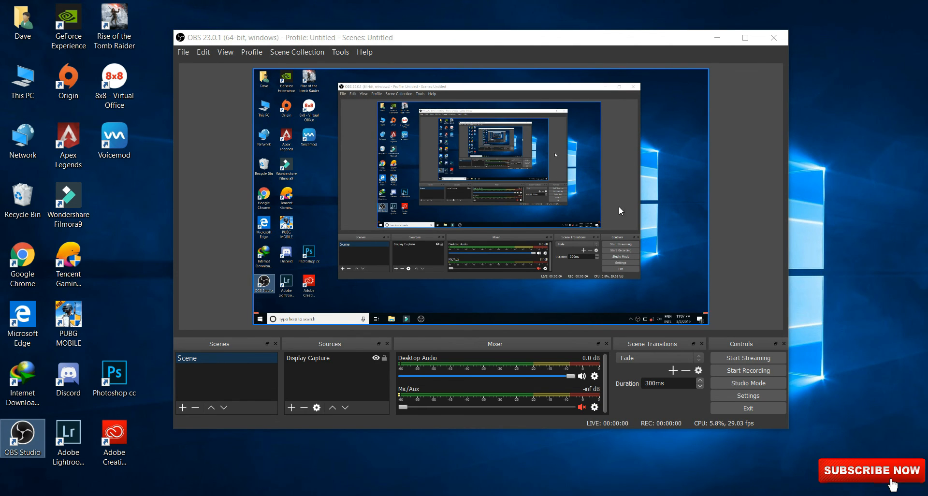
{"action": "mouse_move", "coordinate": [550, 170]}
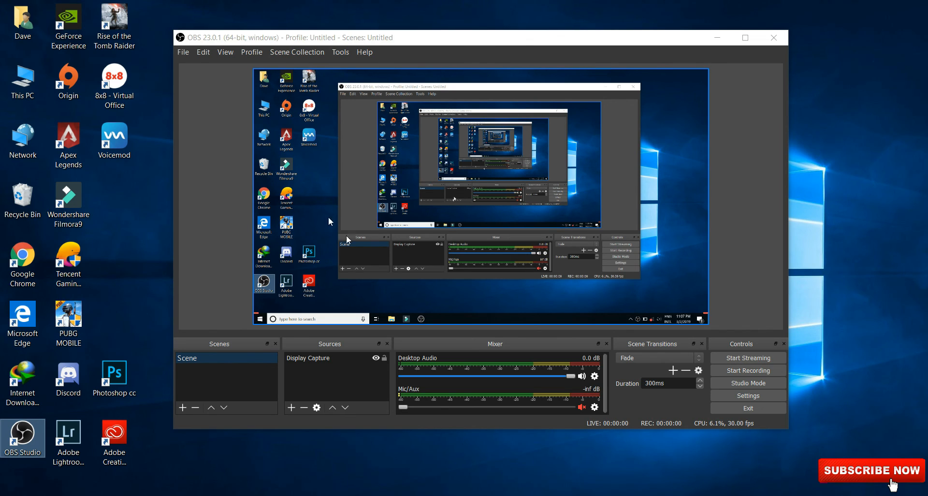
{"action": "mouse_move", "coordinate": [662, 230]}
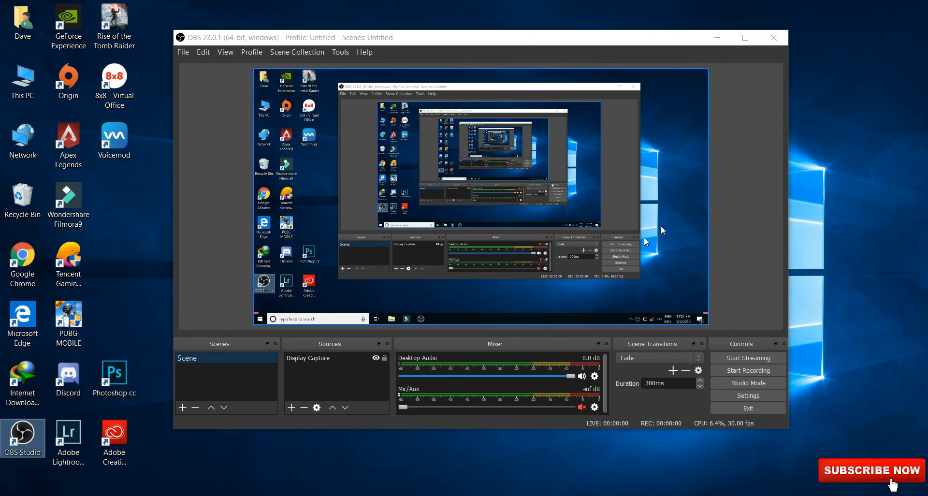
{"action": "mouse_move", "coordinate": [667, 177]}
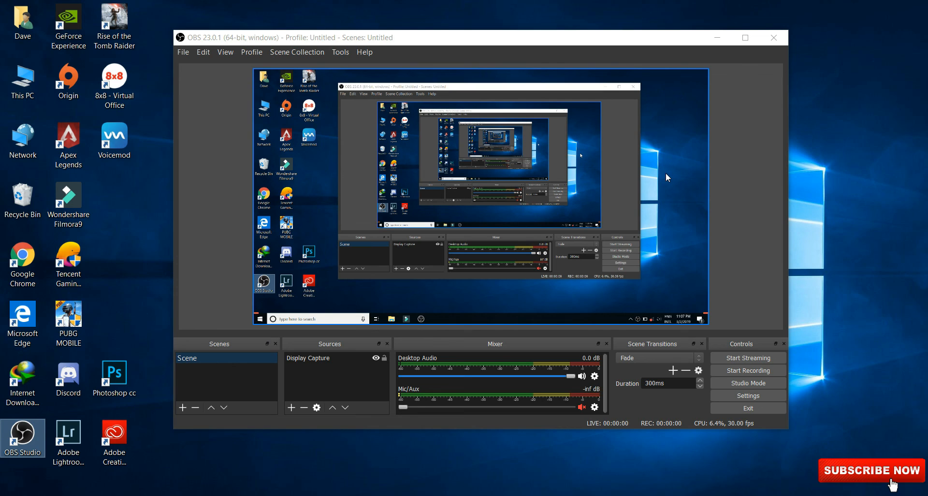